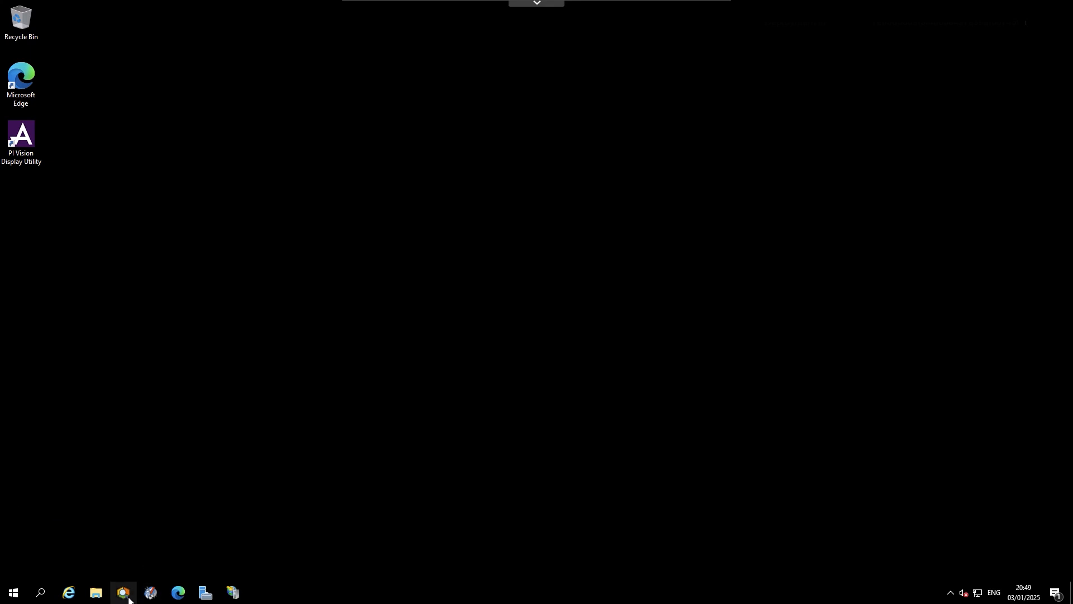
- Launch PI System Explorer from the taskbar, opening the OSIsoft Plant database
click(122, 592)
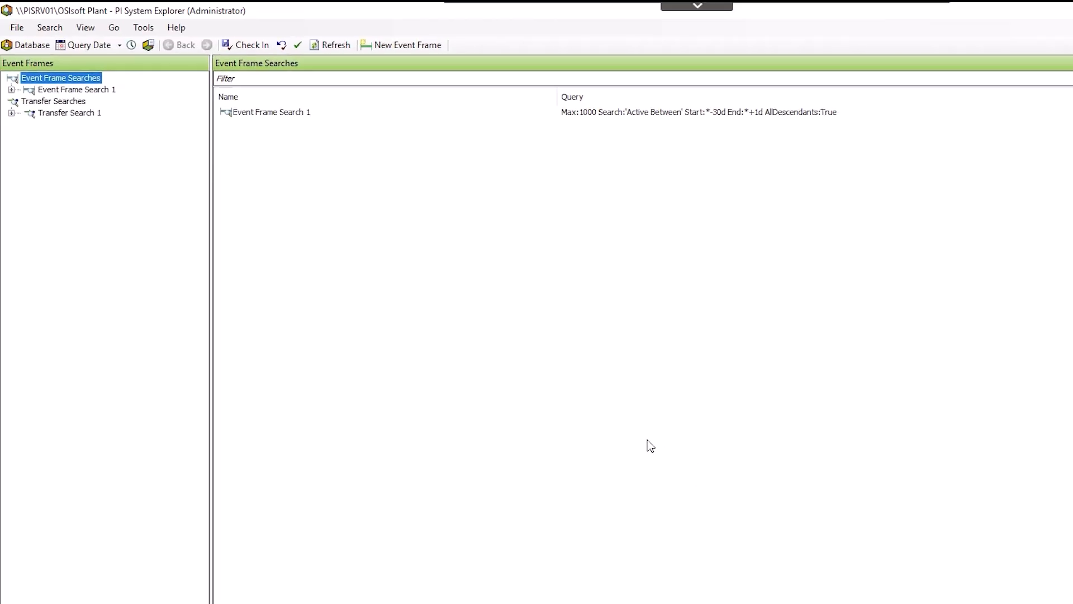
- Open PISRV01's Server Properties on the Mappings tab and bring up the list's context menu
click(16, 28)
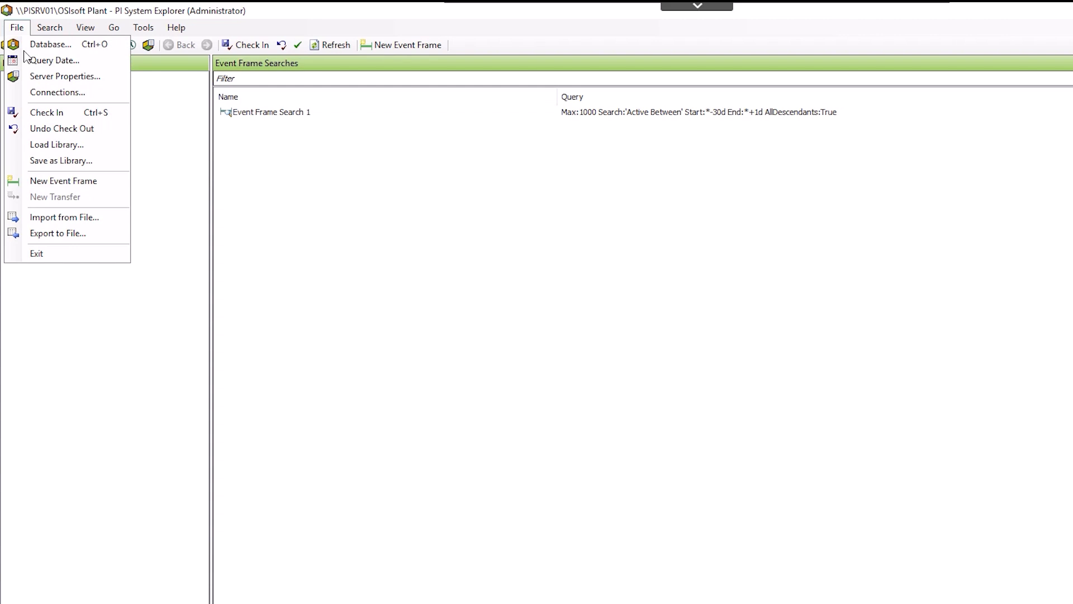
click(65, 76)
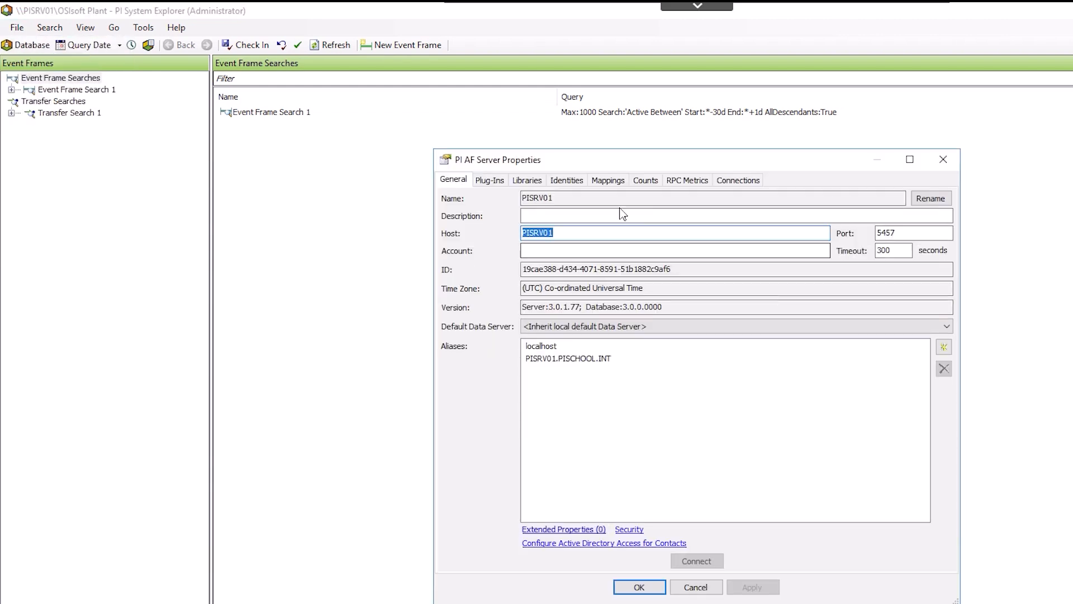
click(607, 180)
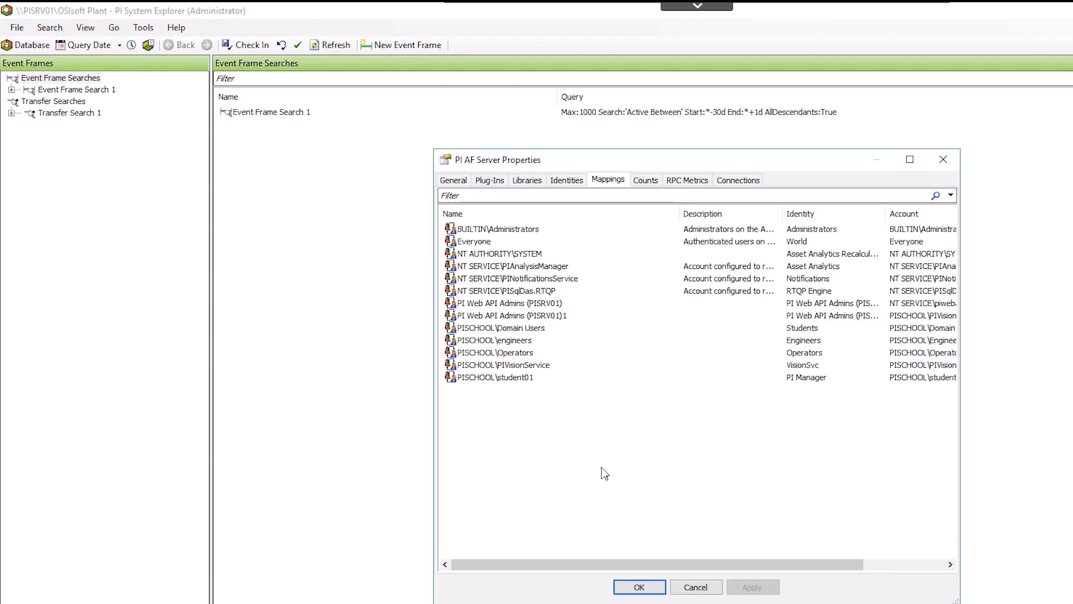
right_click(601, 471)
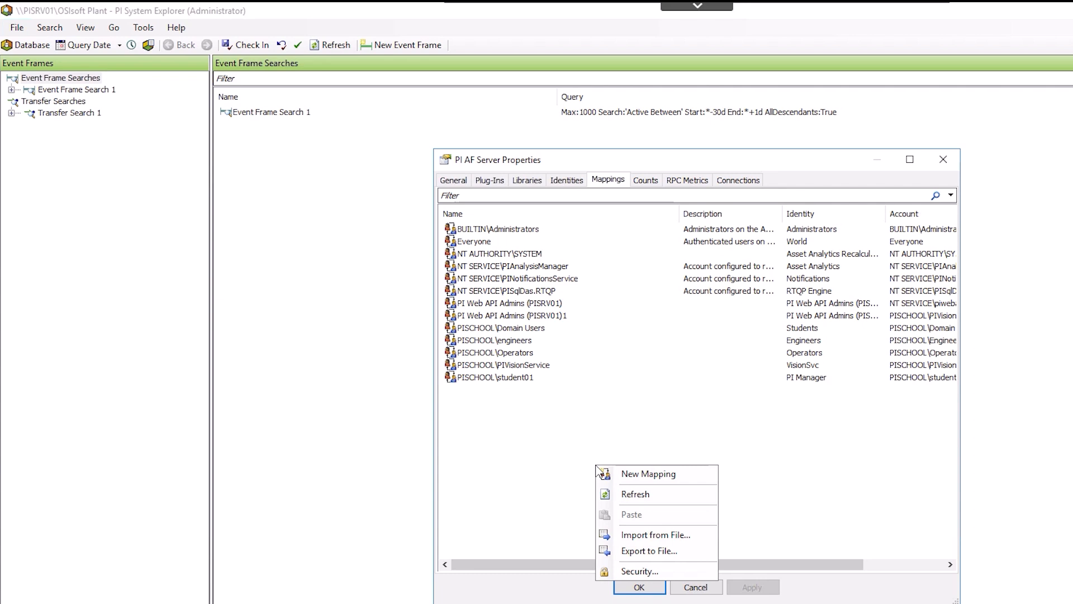
- Create a new security mapping set to OpenID Connect authentication
click(646, 473)
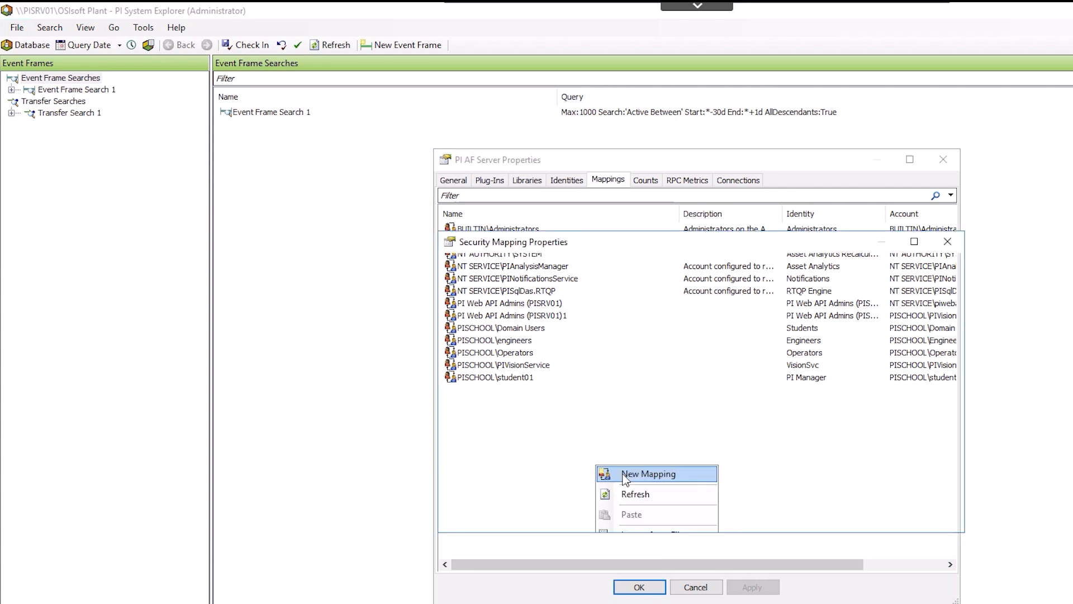
click(647, 473)
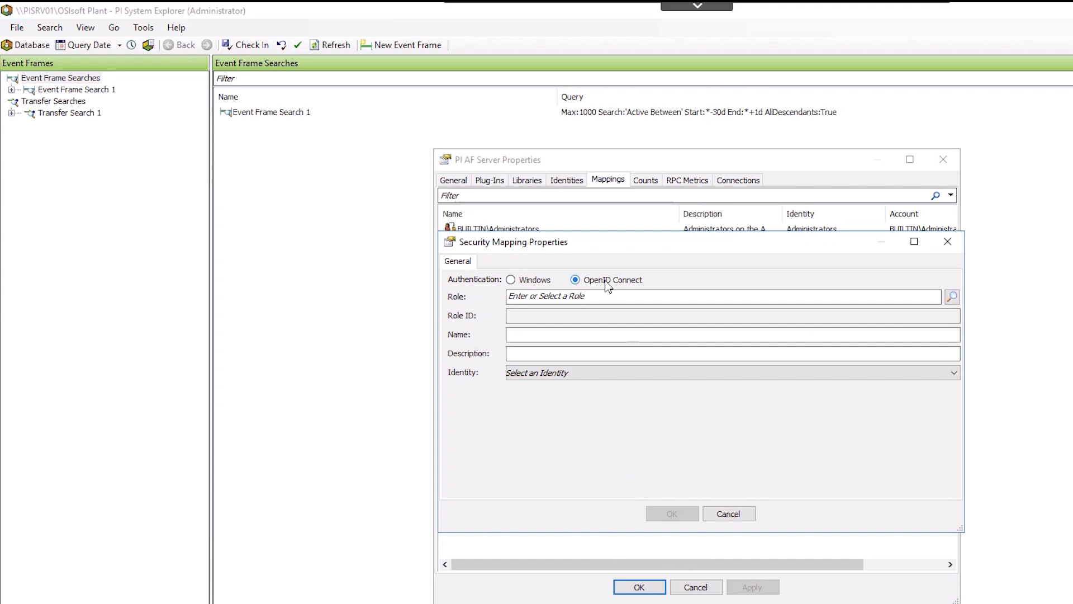
mouse_move(844, 298)
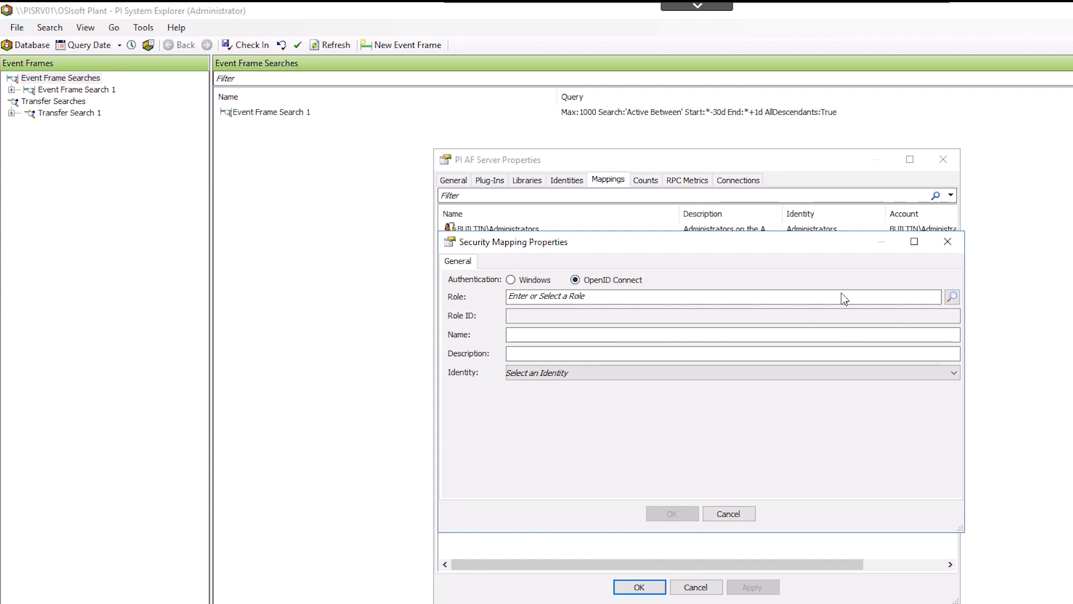
- Browse the AIM server's OIDC roles and highlight Administrators
click(951, 296)
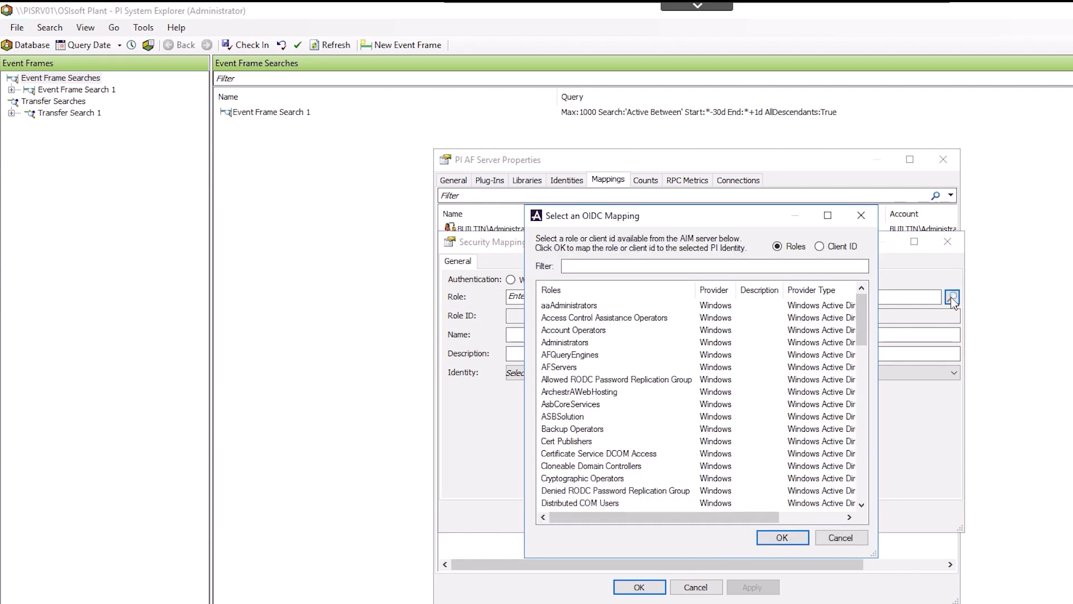
mouse_move(914, 301)
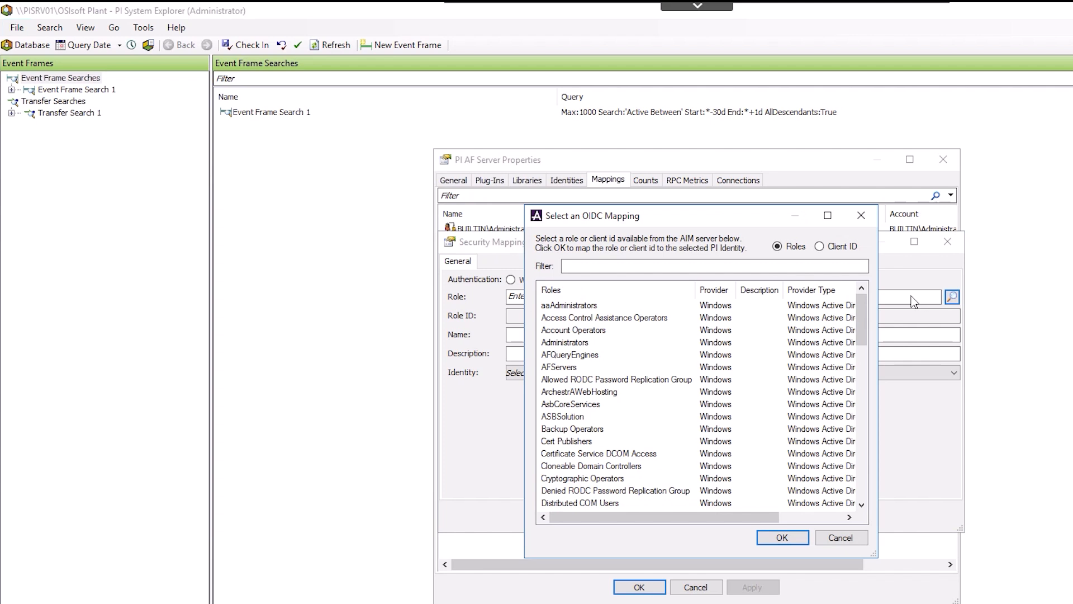
mouse_move(661, 322)
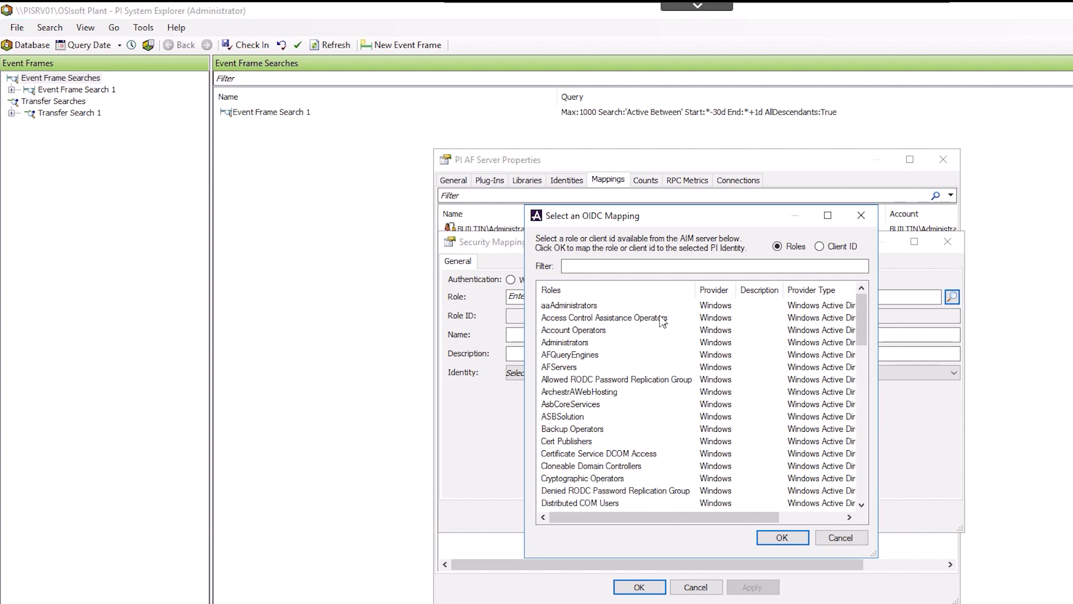
click(564, 342)
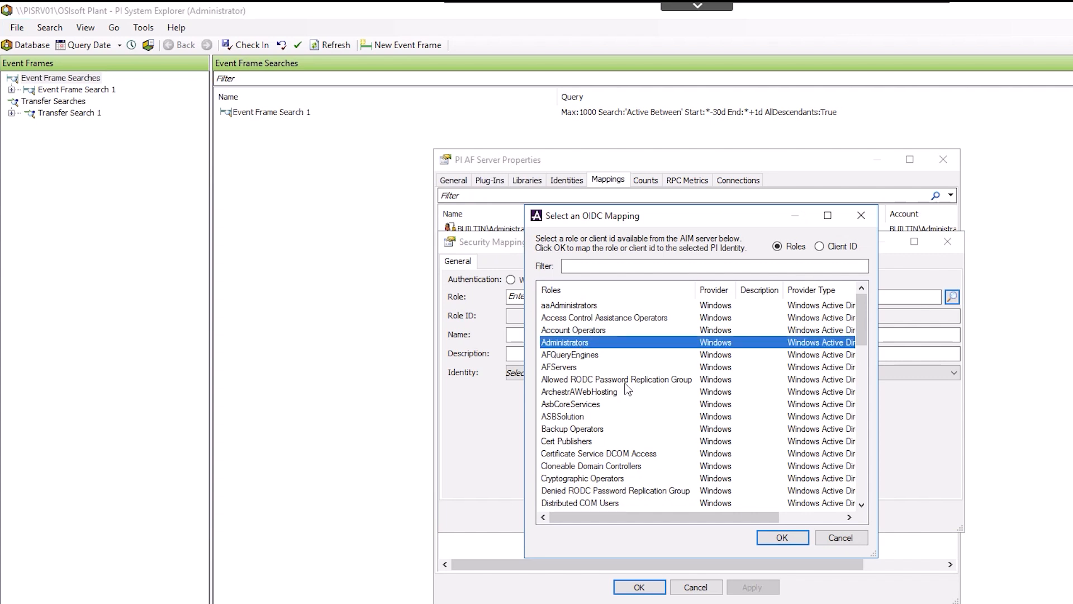
- Confirm the Windows\Administrators role, map it to the Administrators identity, and save the mapping
click(783, 537)
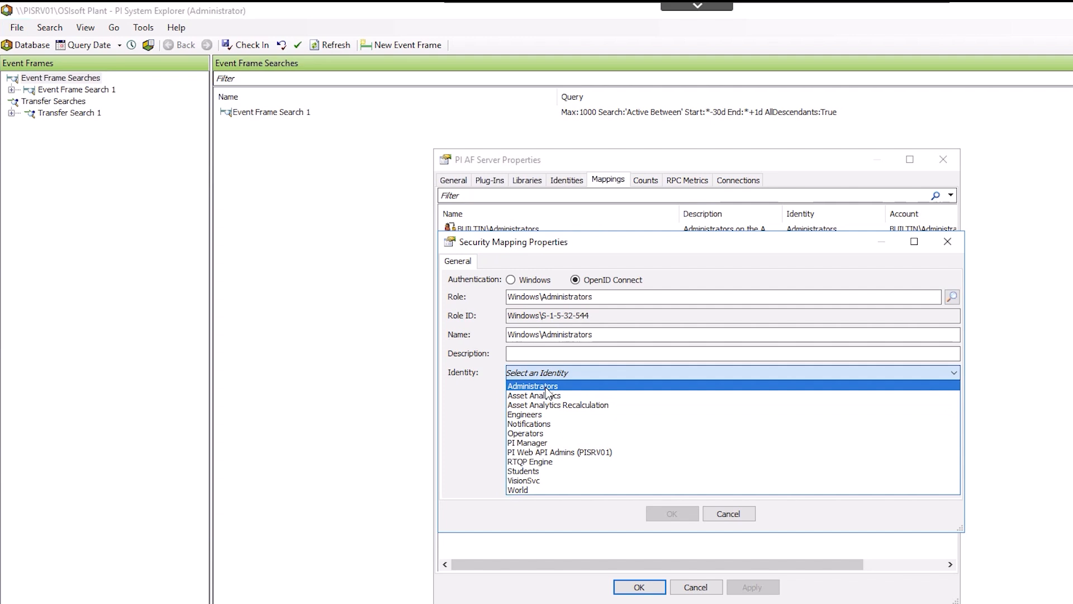
click(728, 513)
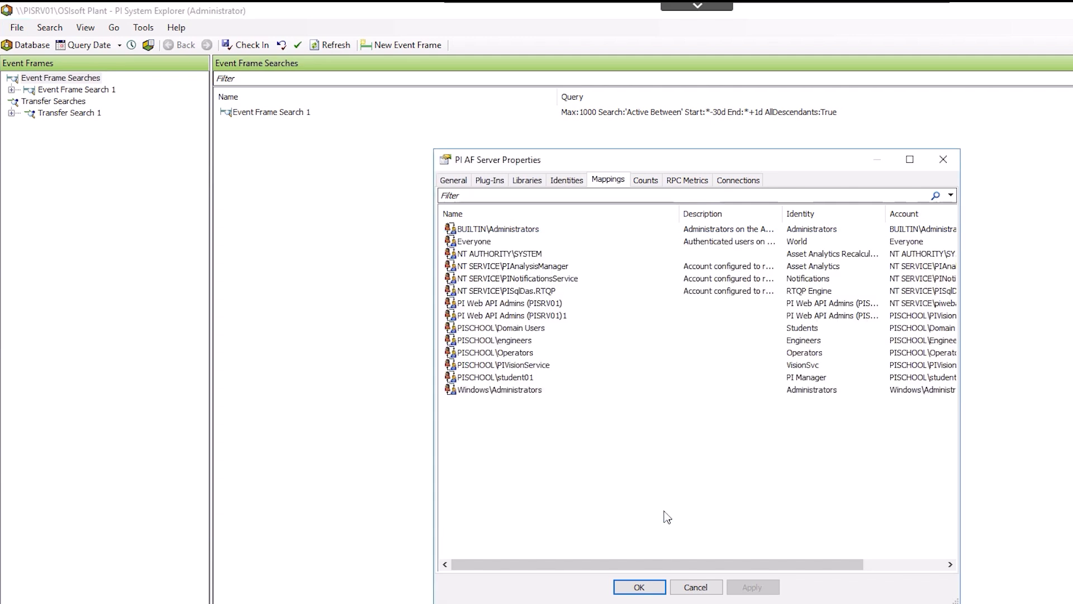
click(500, 390)
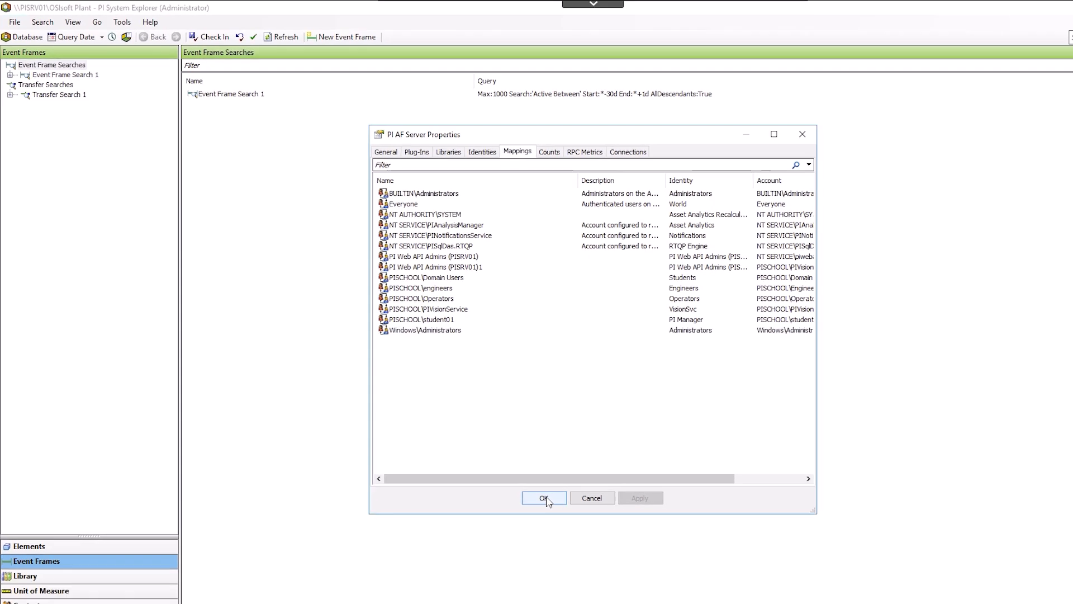
- Save the PI AF Server Properties, then close and relaunch PI System Explorer
click(543, 498)
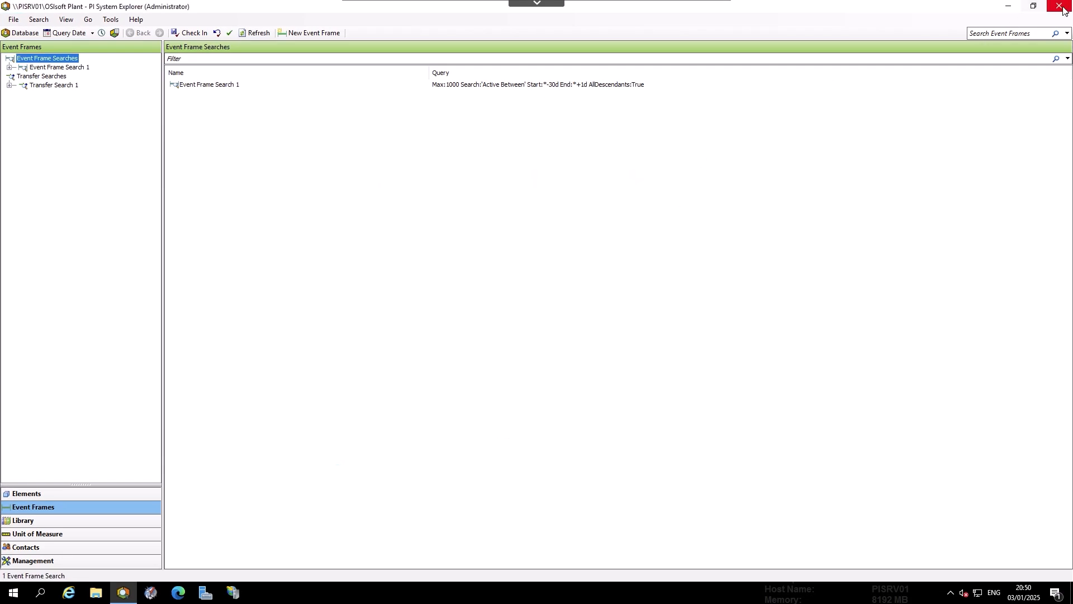
click(1065, 5)
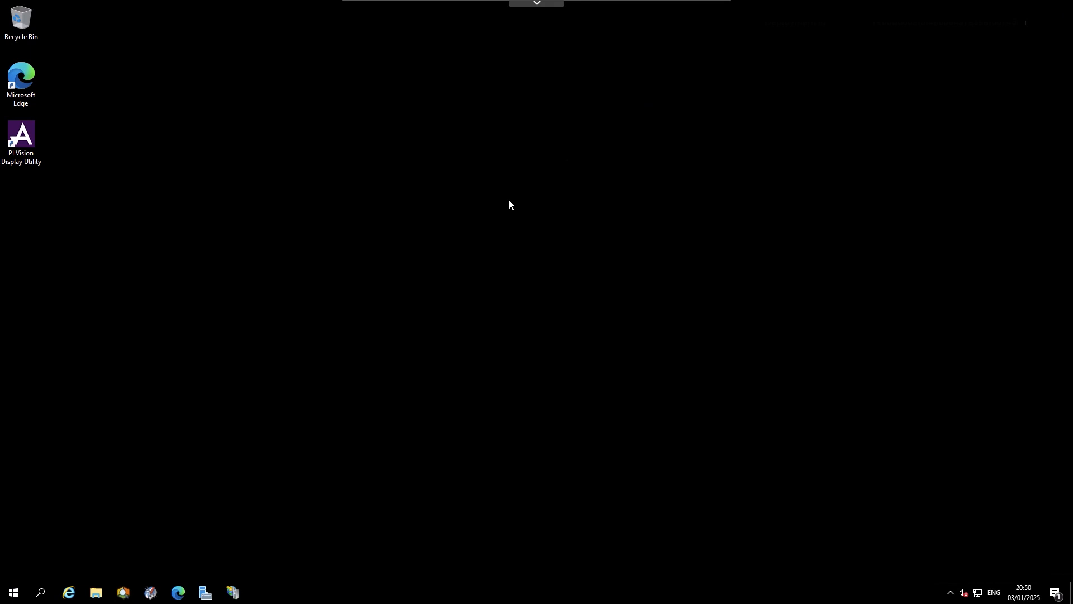
click(123, 592)
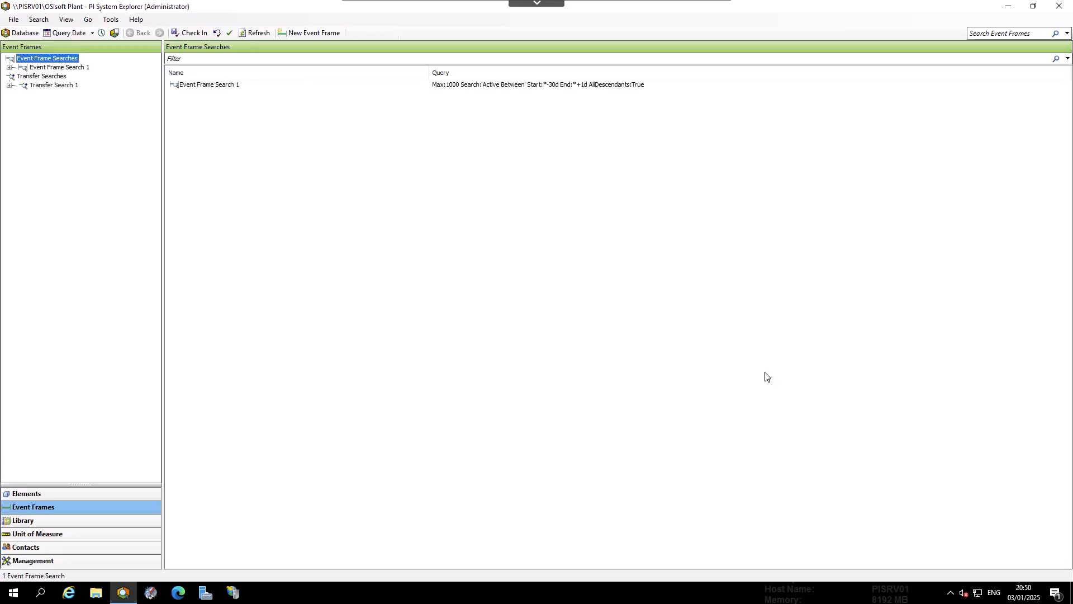
- Open File > Connections to view PISRV01's Administrators and World identities
click(13, 18)
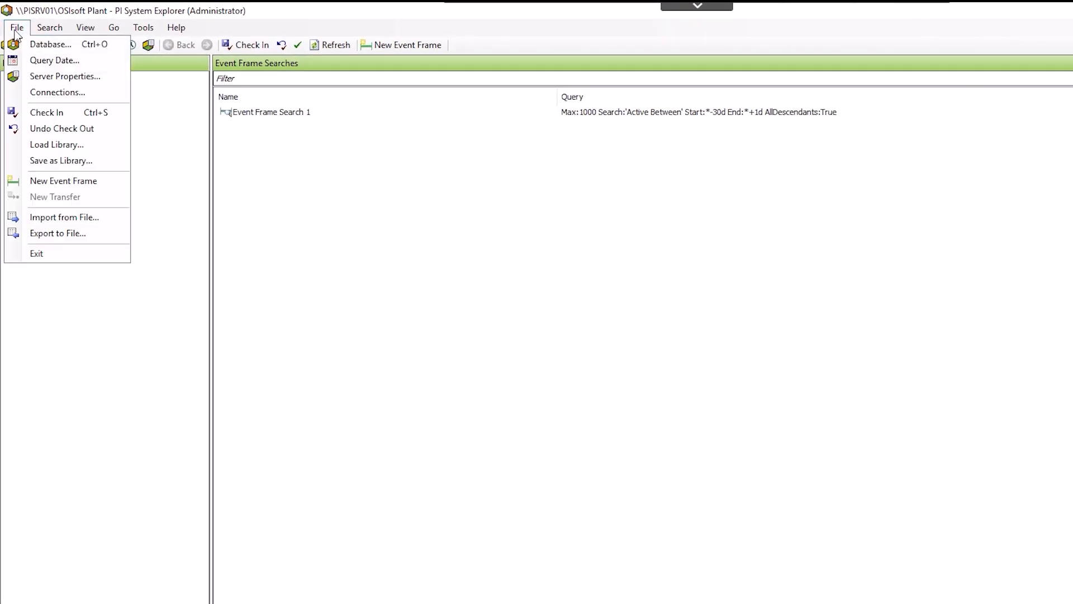
click(57, 91)
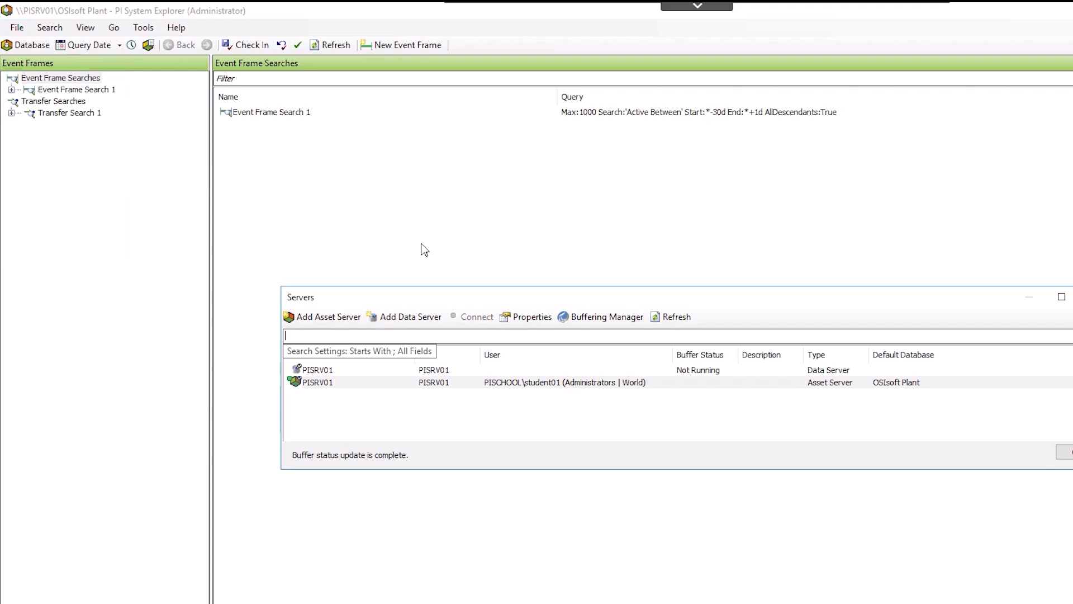